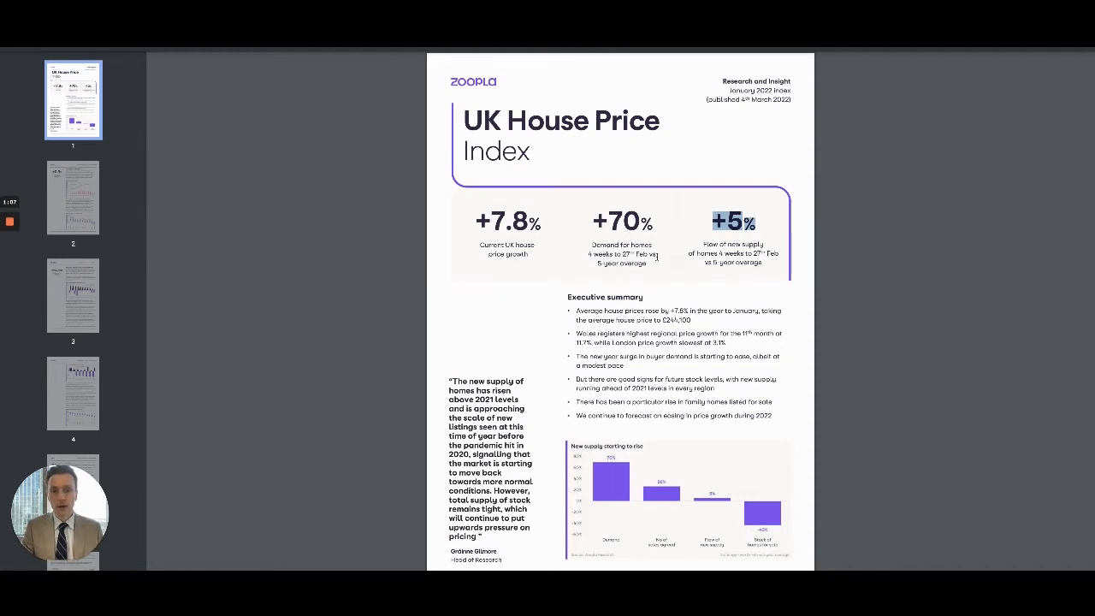
Scroll page 1 to show the full executive summary and the new-supply bar chart.
scroll(down, 3)
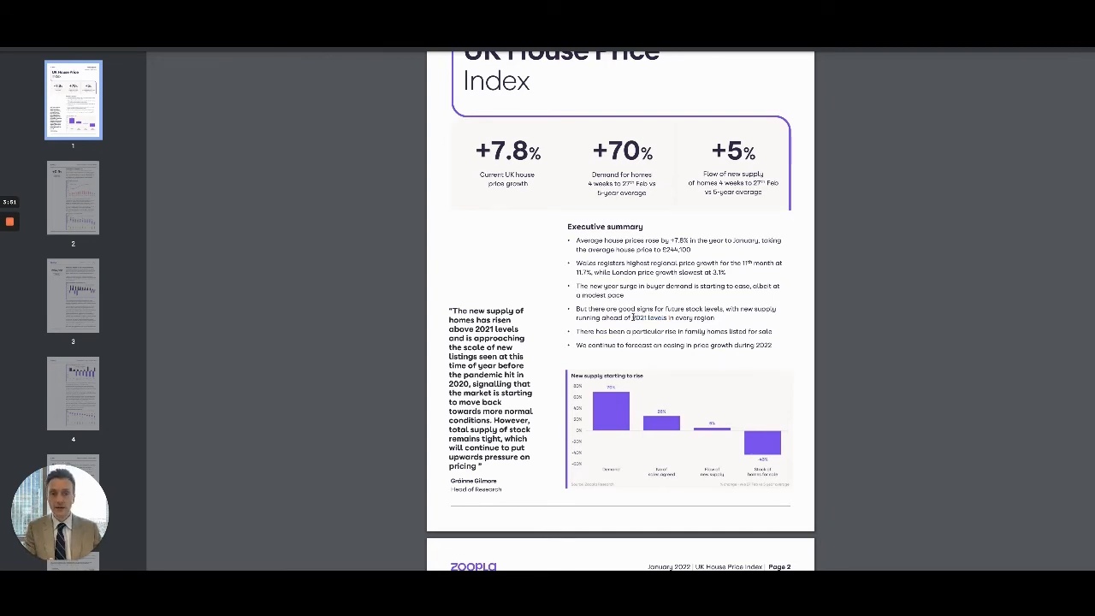
Select text in the final summary bullet, then scroll to the top of page 2's +7.8% inflation section.
double_click(648, 316)
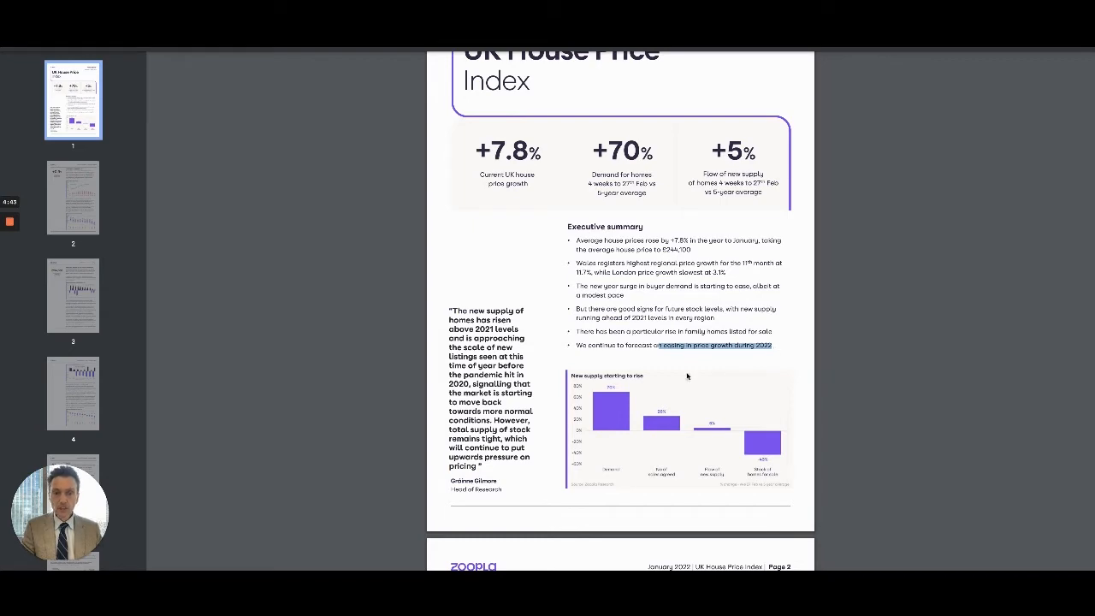
scroll(down, 3)
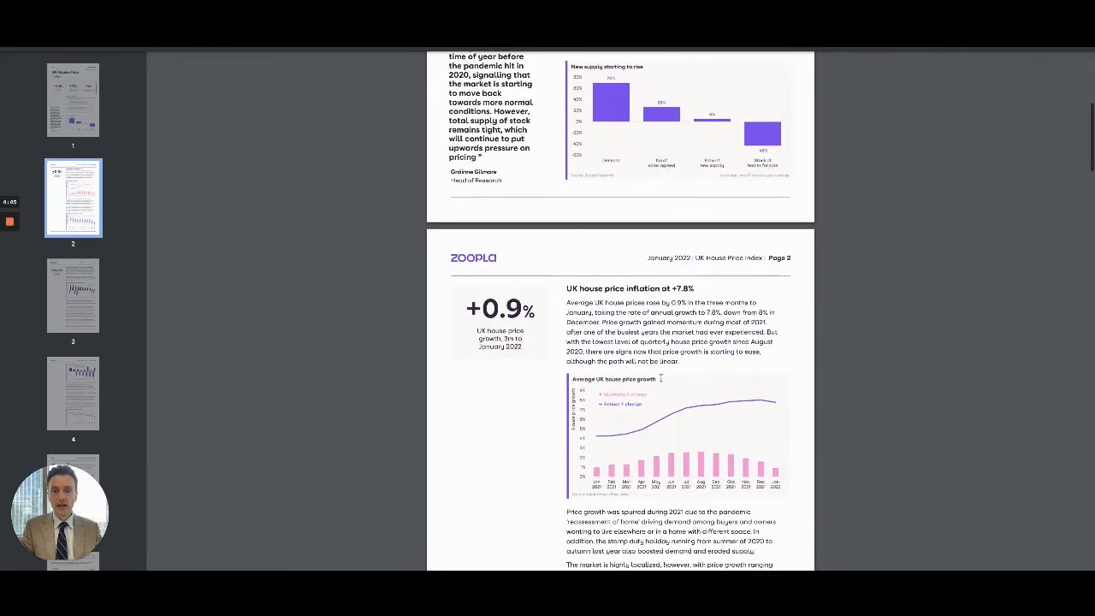
Scroll through page 2 to the regional house price growth chart below the market commentary.
scroll(down, 3)
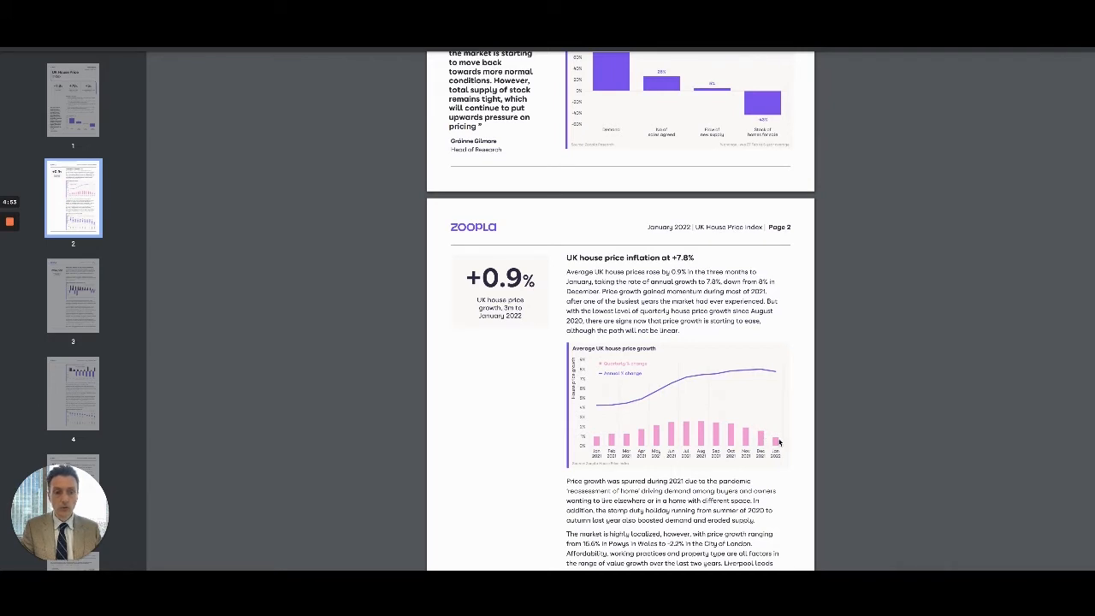
mouse_move(666, 460)
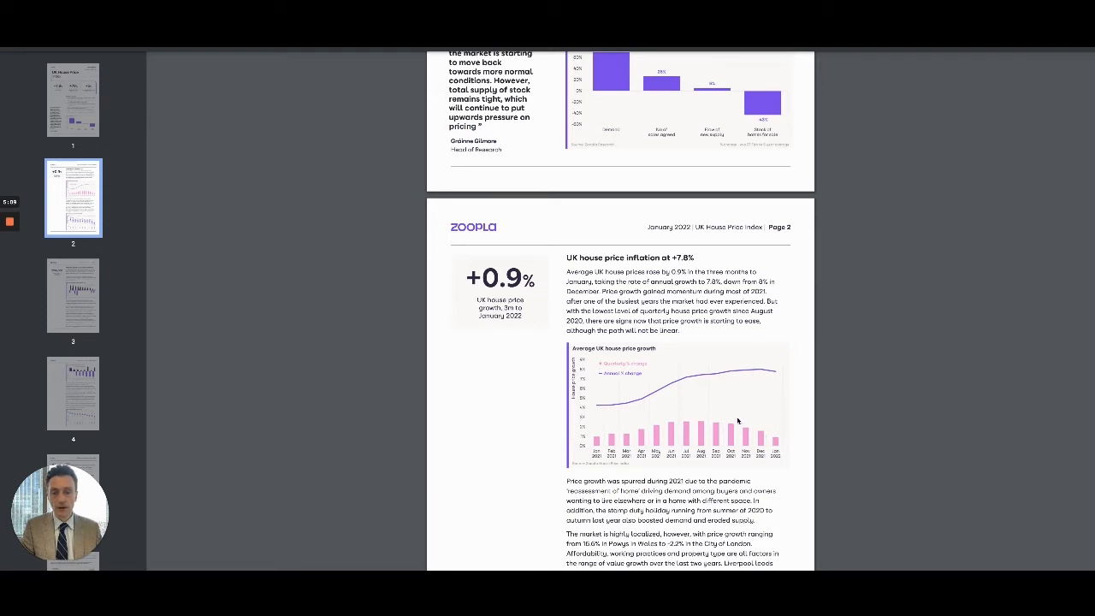
mouse_move(760, 435)
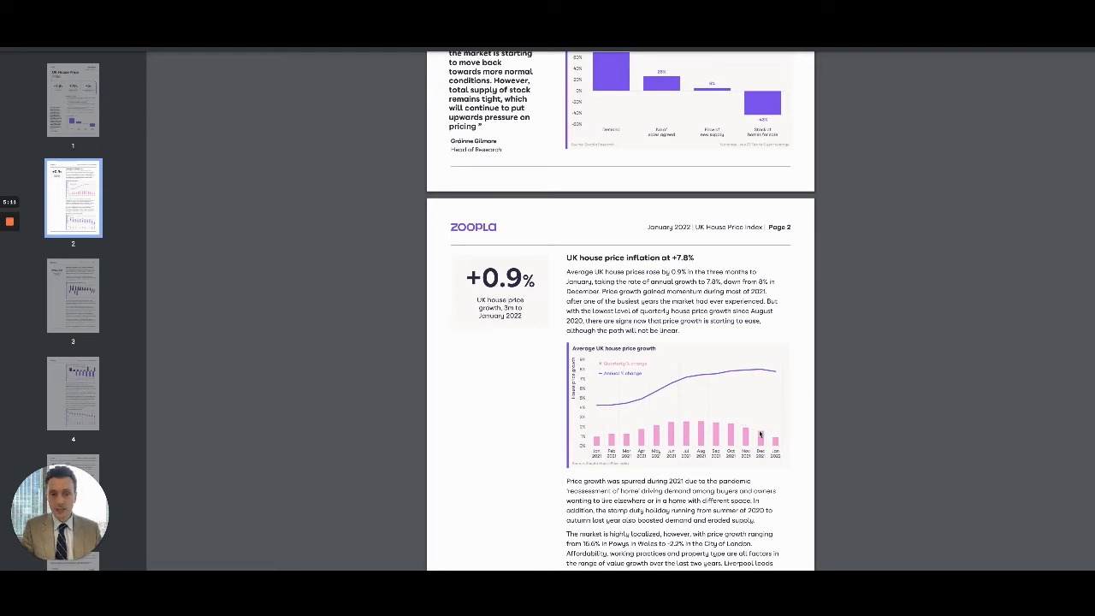
mouse_move(636, 448)
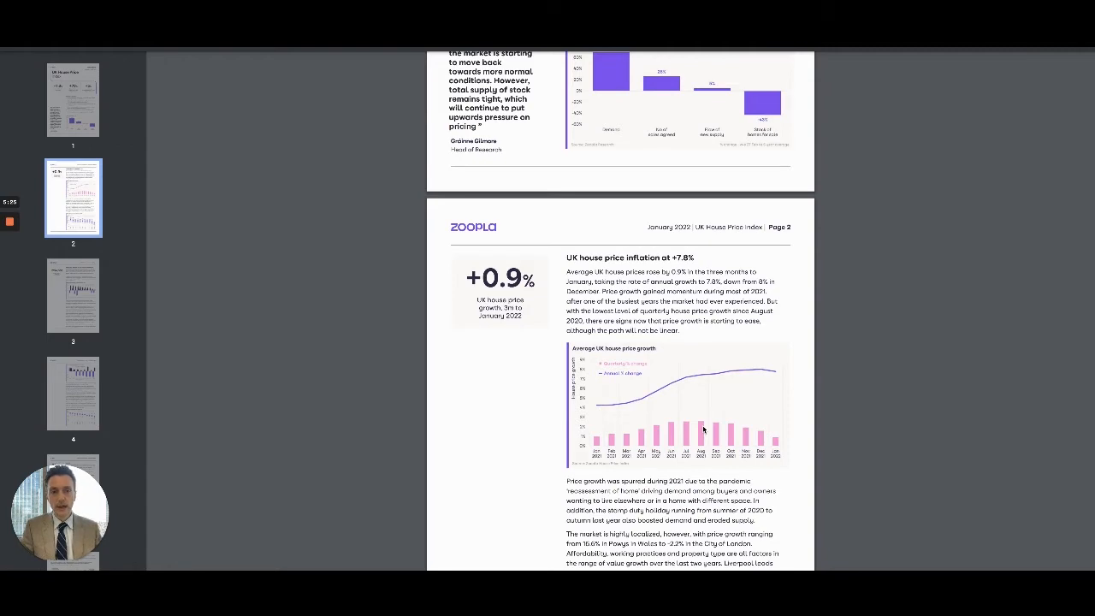
mouse_move(743, 428)
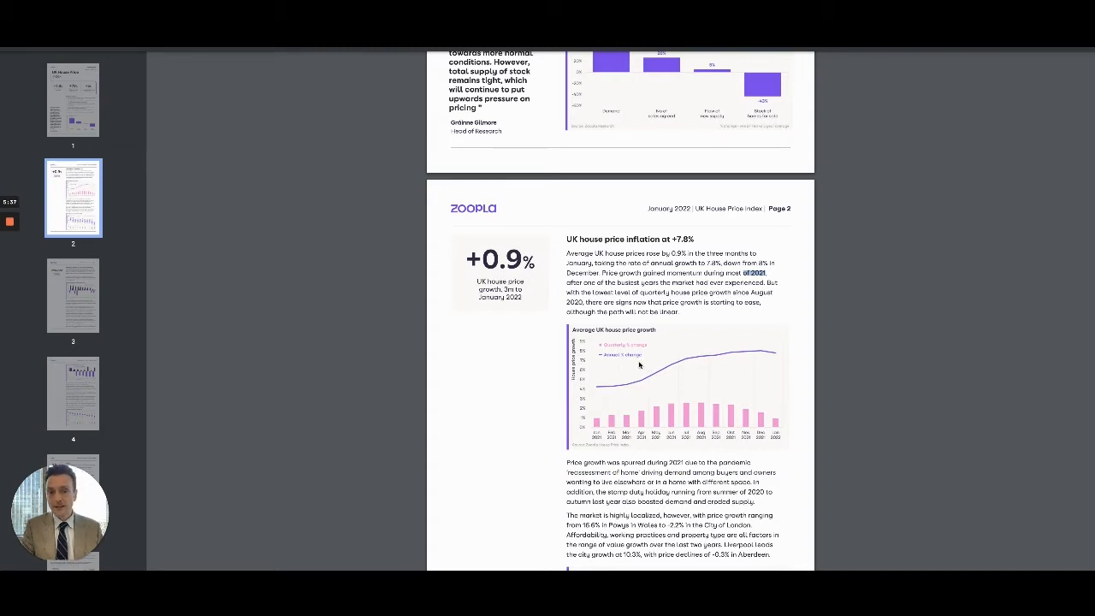
mouse_move(643, 356)
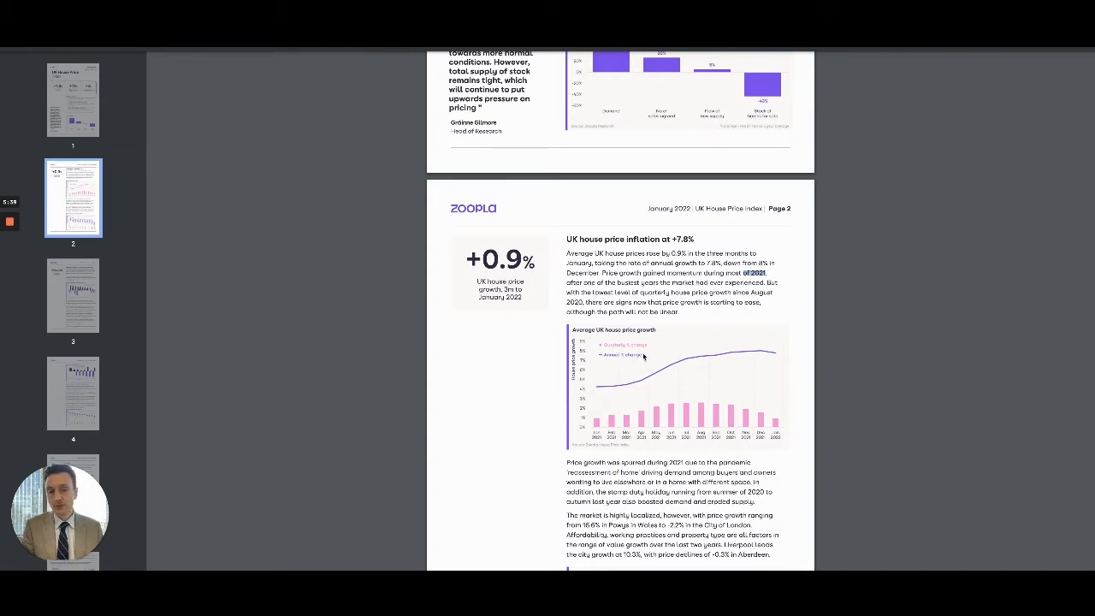
mouse_move(642, 328)
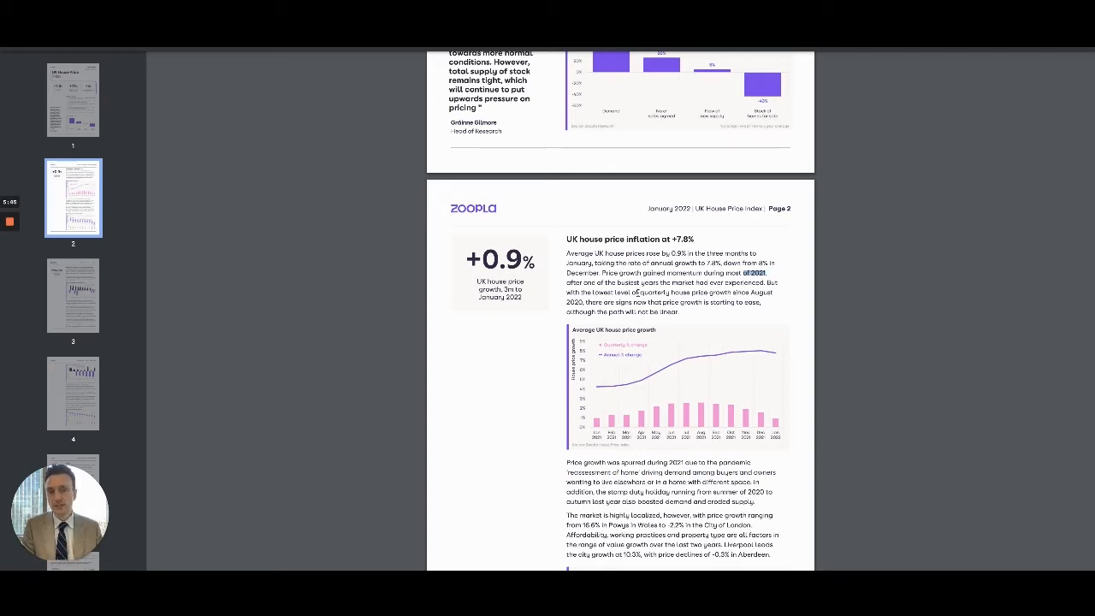
scroll(down, 3)
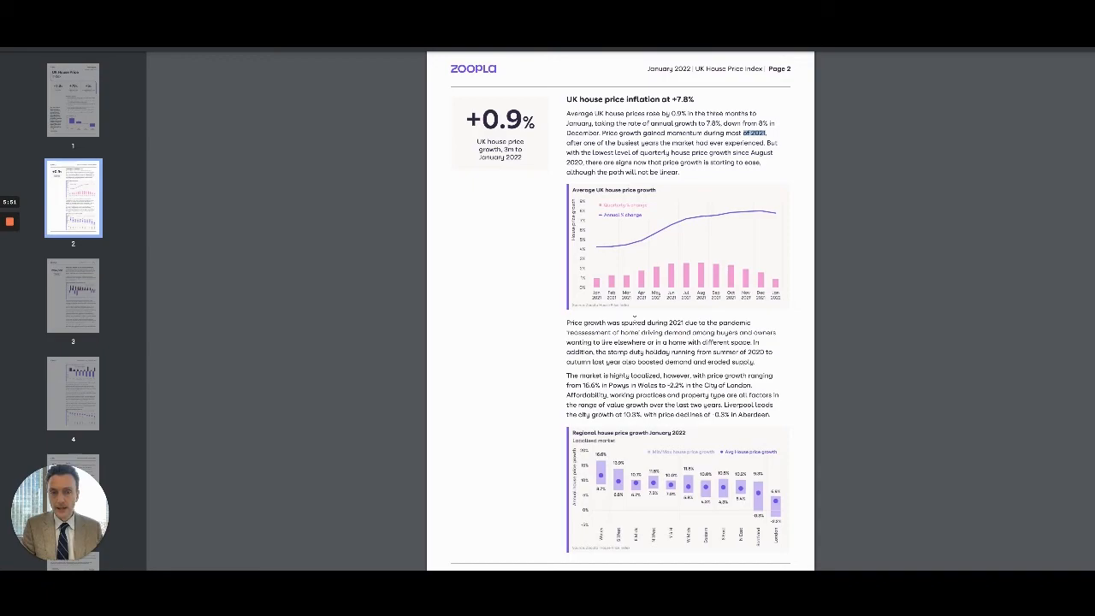
Scroll past the end of page 2 to the top of page 3's new supply section.
scroll(down, 3)
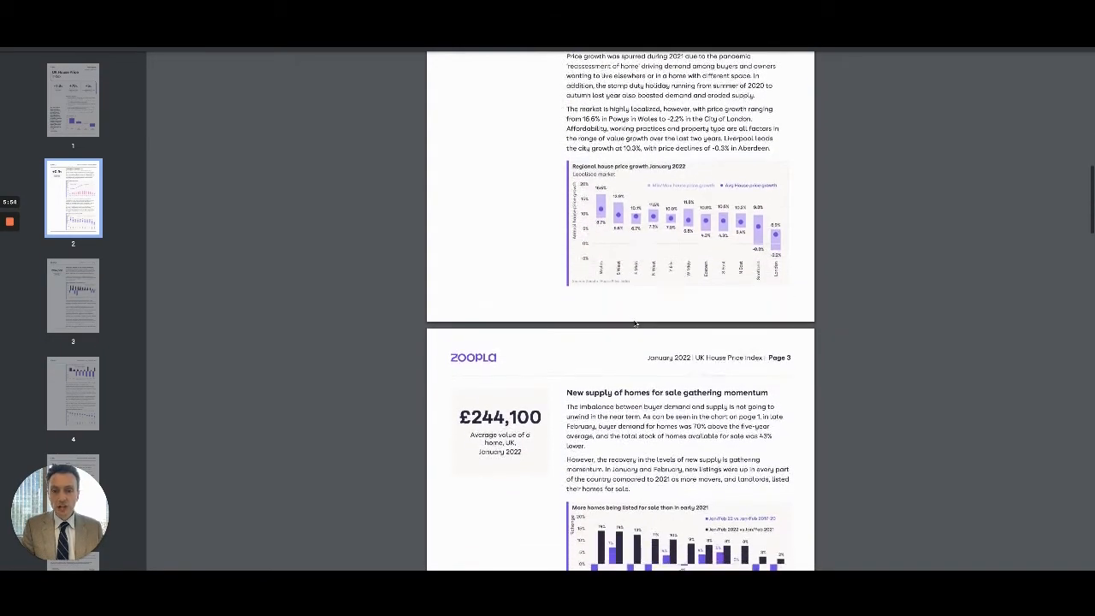
scroll(down, 3)
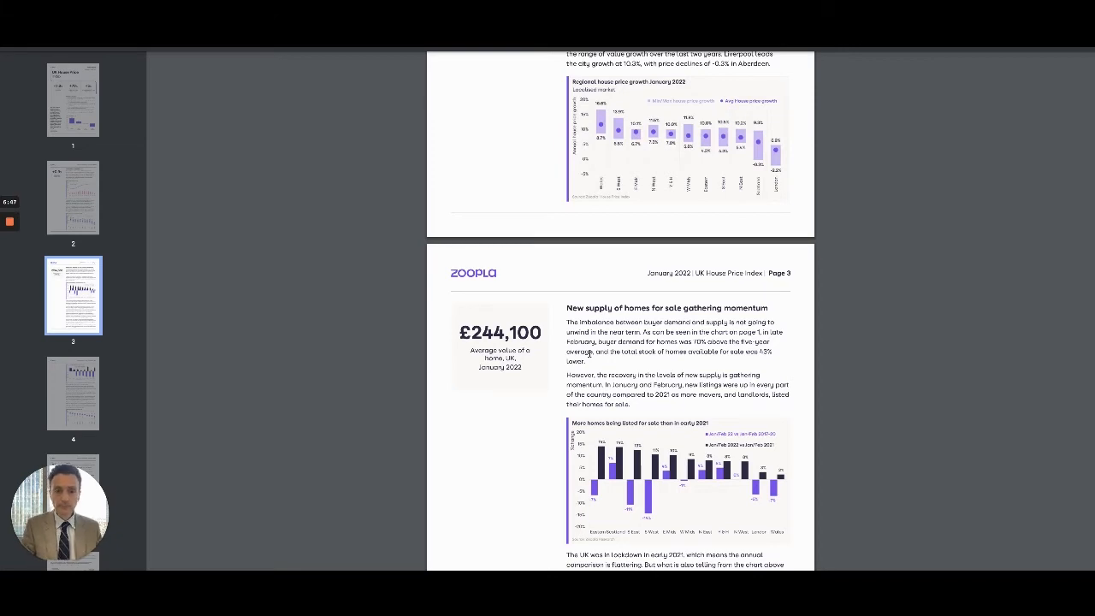
Scroll into page 3 to show the full new listings chart and regional supply commentary.
scroll(down, 3)
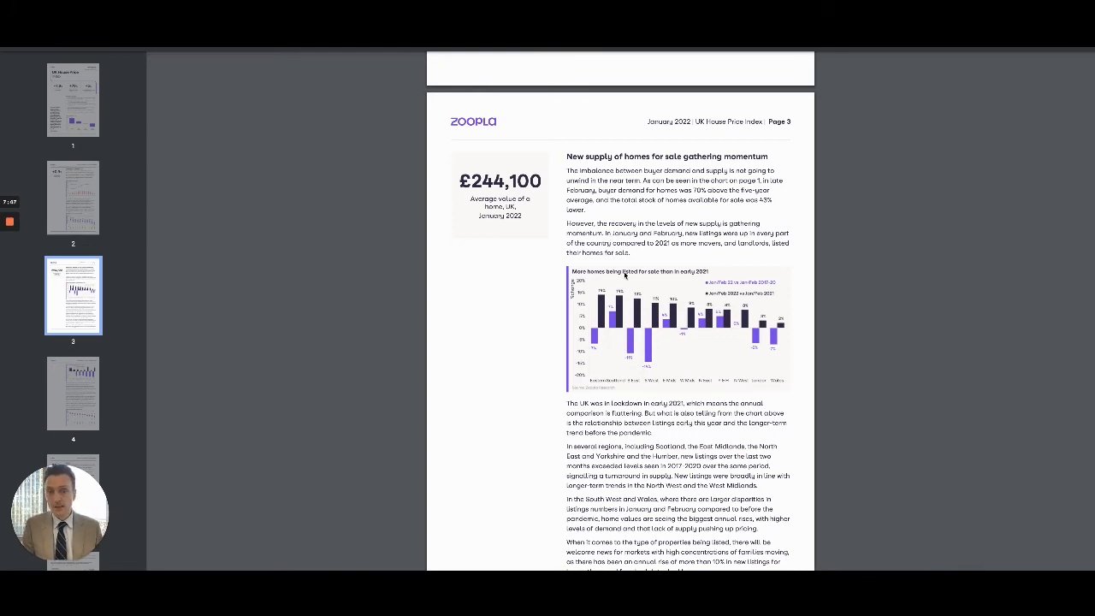
Scroll down page 3 and highlight the phrase about new listings across regions.
scroll(down, 3)
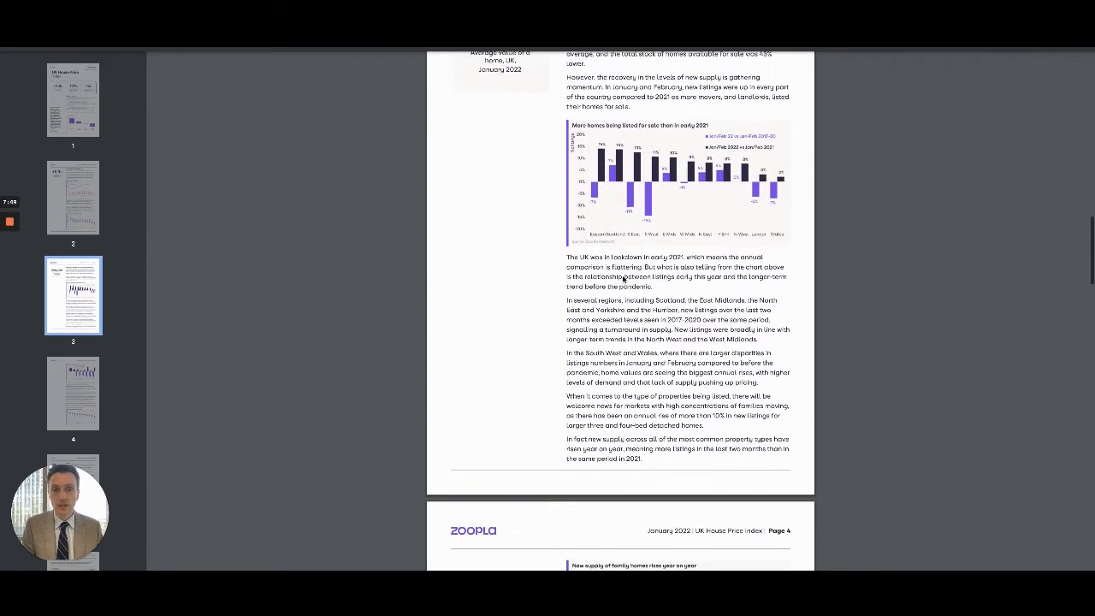
scroll(down, 3)
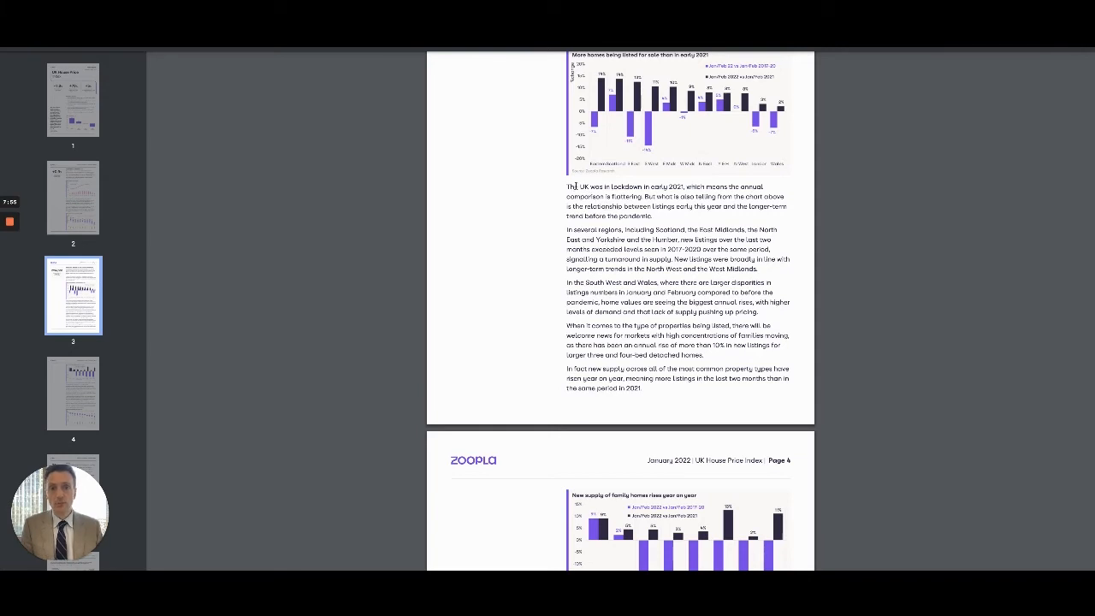
drag(571, 186, 681, 186)
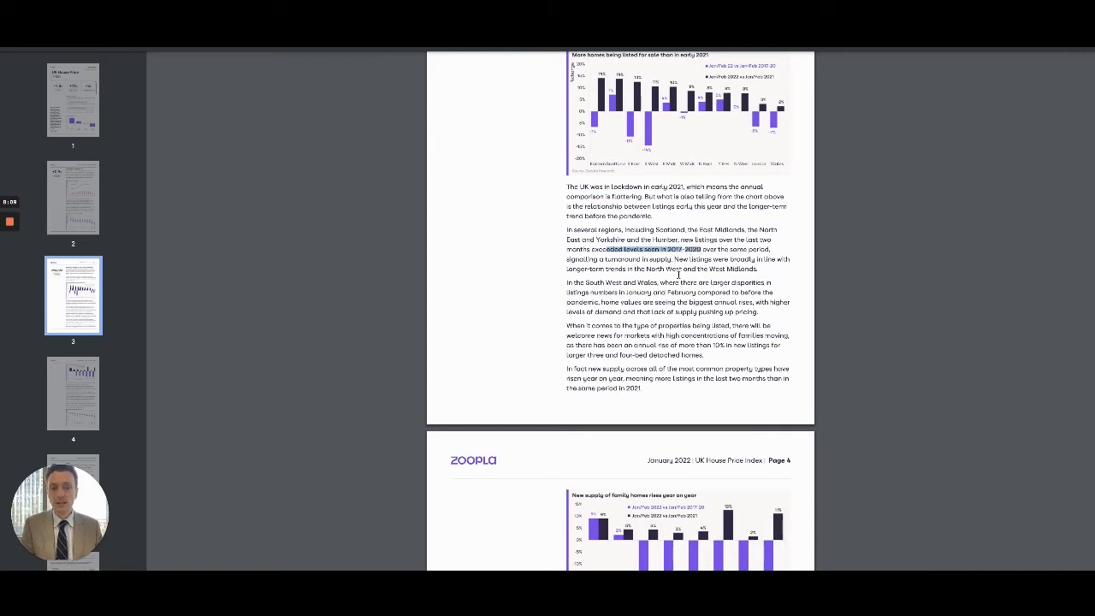
Scroll through page 4's property-type supply charts to the Outlook section atop page 5.
scroll(down, 3)
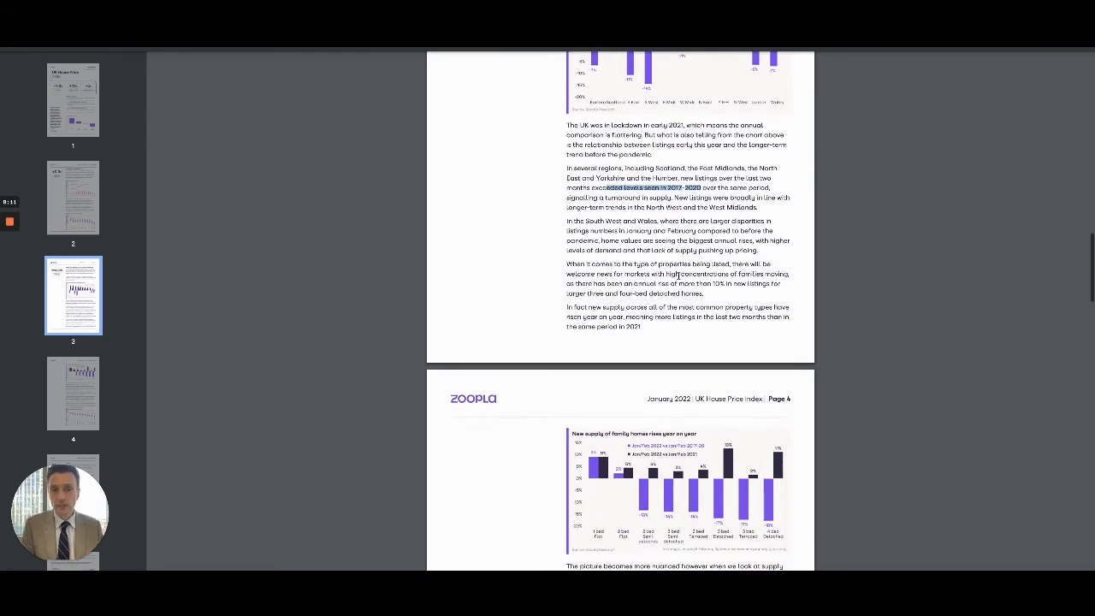
scroll(down, 3)
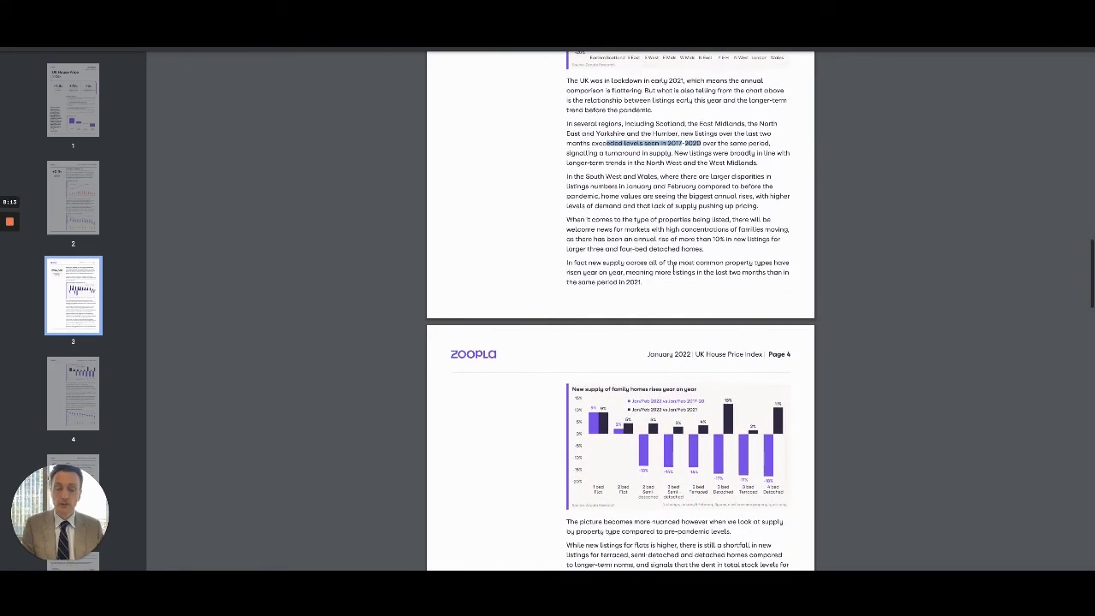
scroll(down, 3)
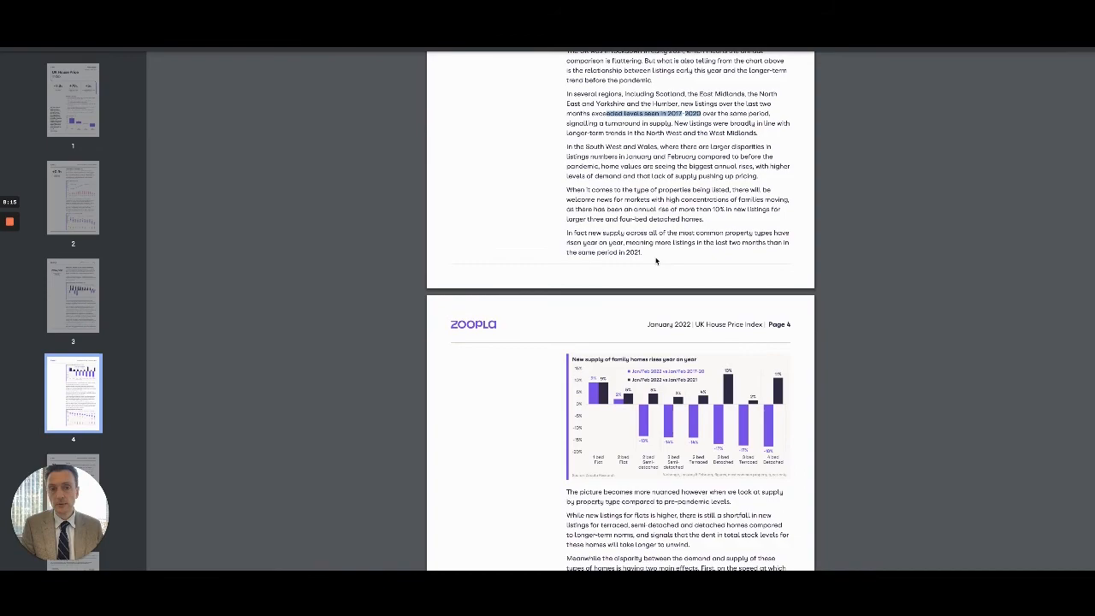
scroll(down, 3)
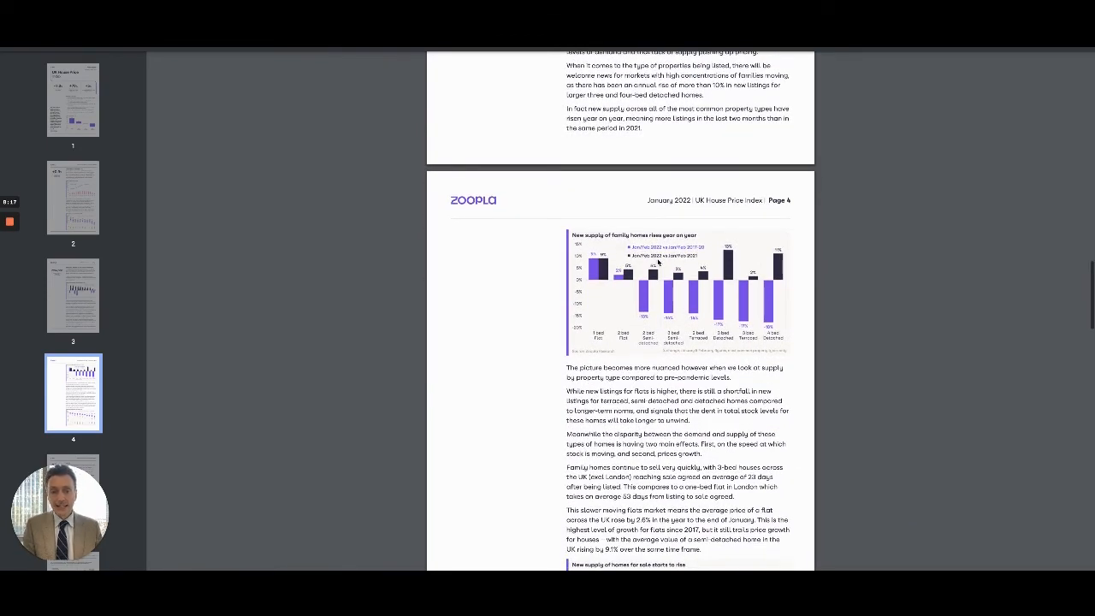
scroll(down, 3)
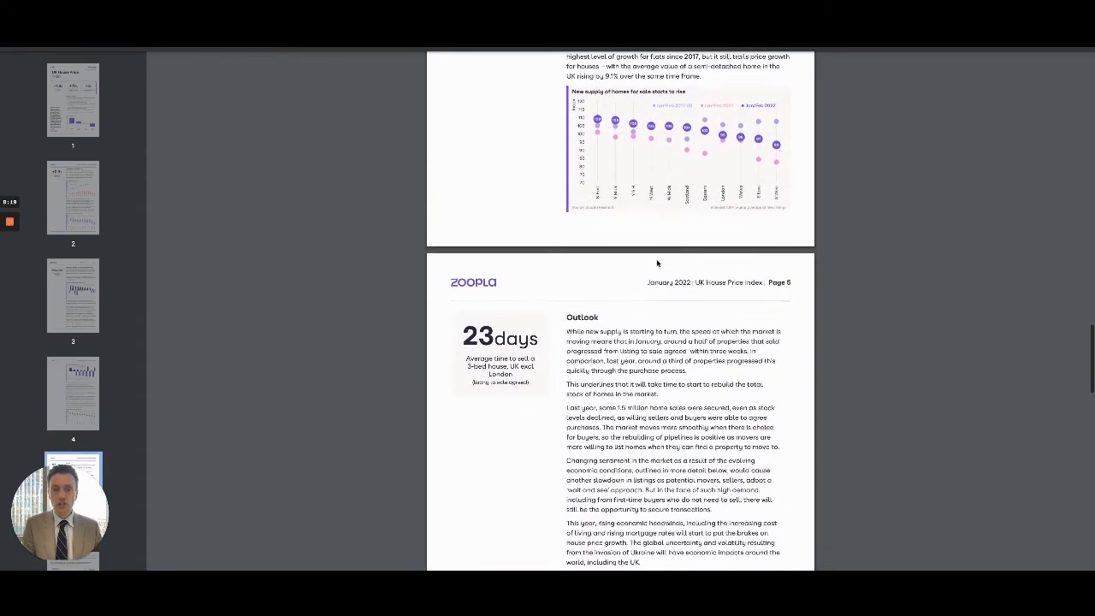
Highlight page 5 Outlook forecast text, including the 1.2 million home sales forecast.
scroll(down, 3)
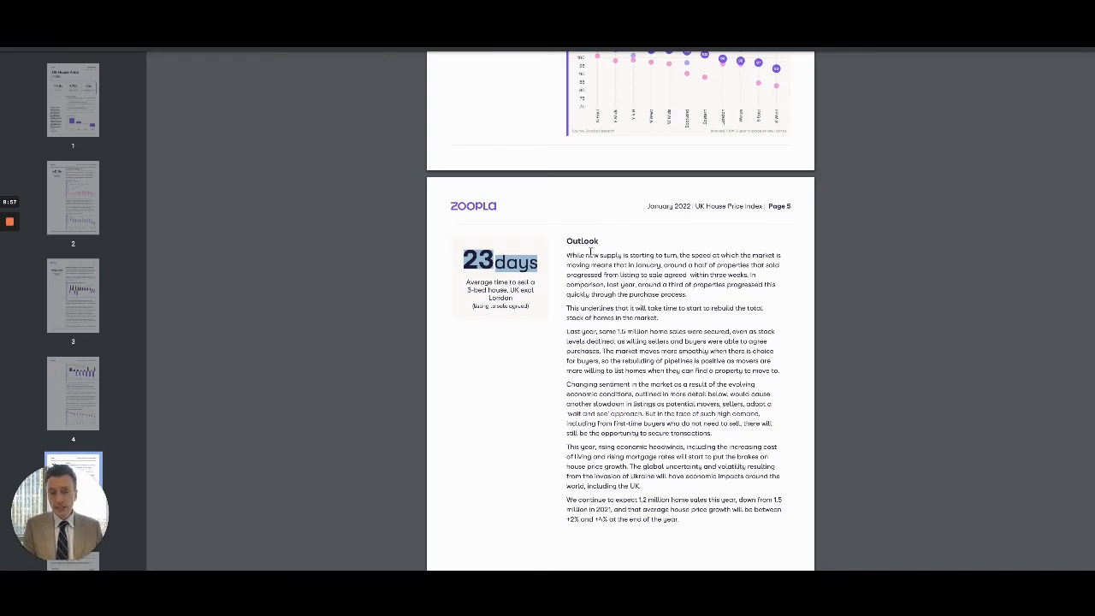
drag(568, 255, 676, 255)
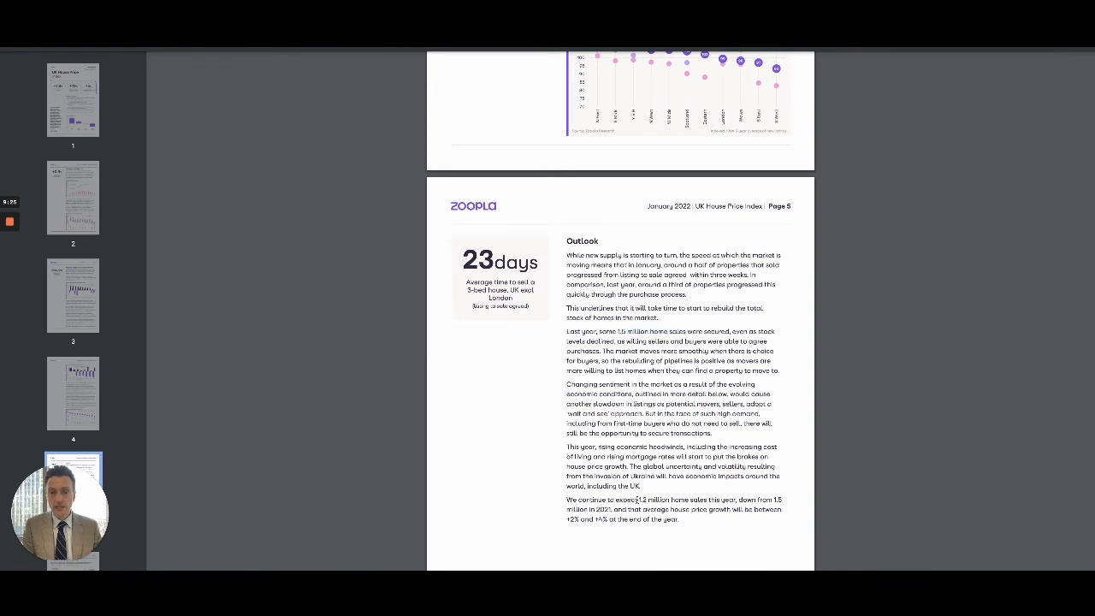
drag(634, 500, 737, 499)
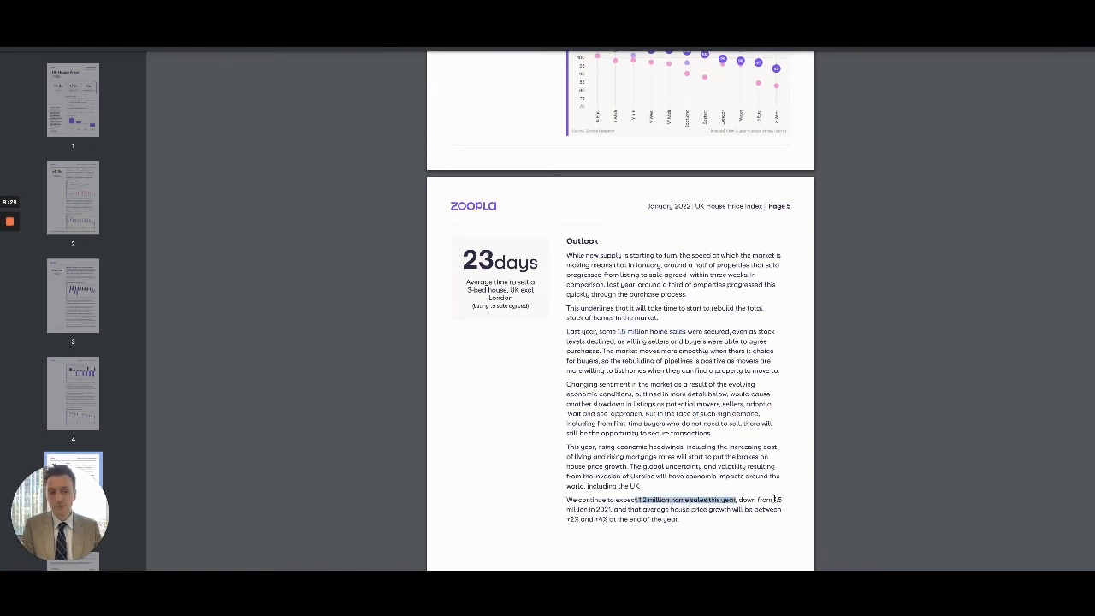
Scroll past the Outlook text to page 6's country, region and city summary heading.
scroll(down, 3)
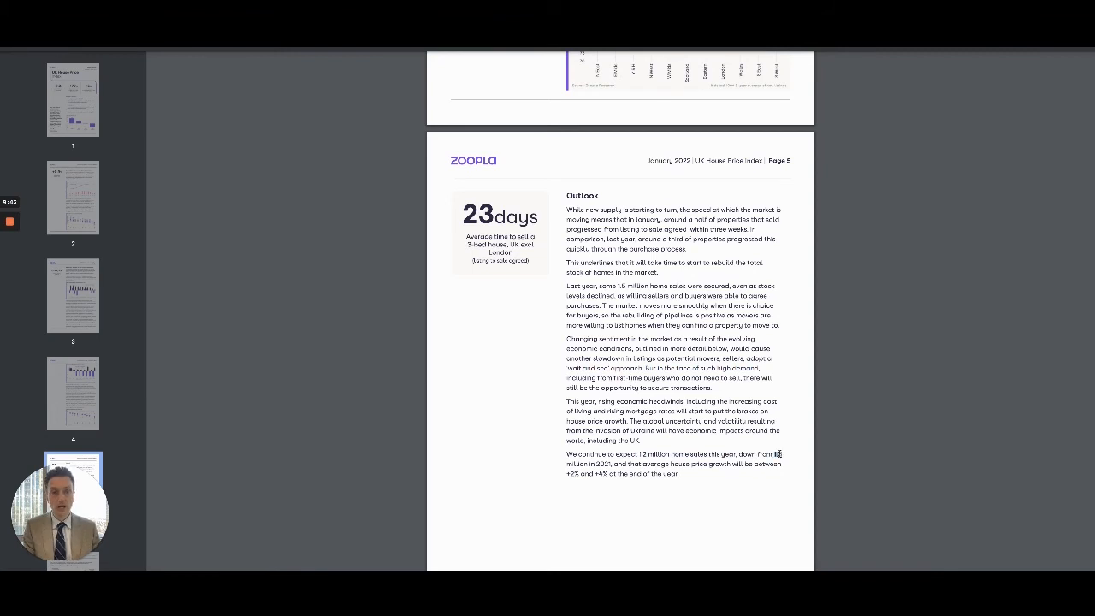
mouse_move(657, 444)
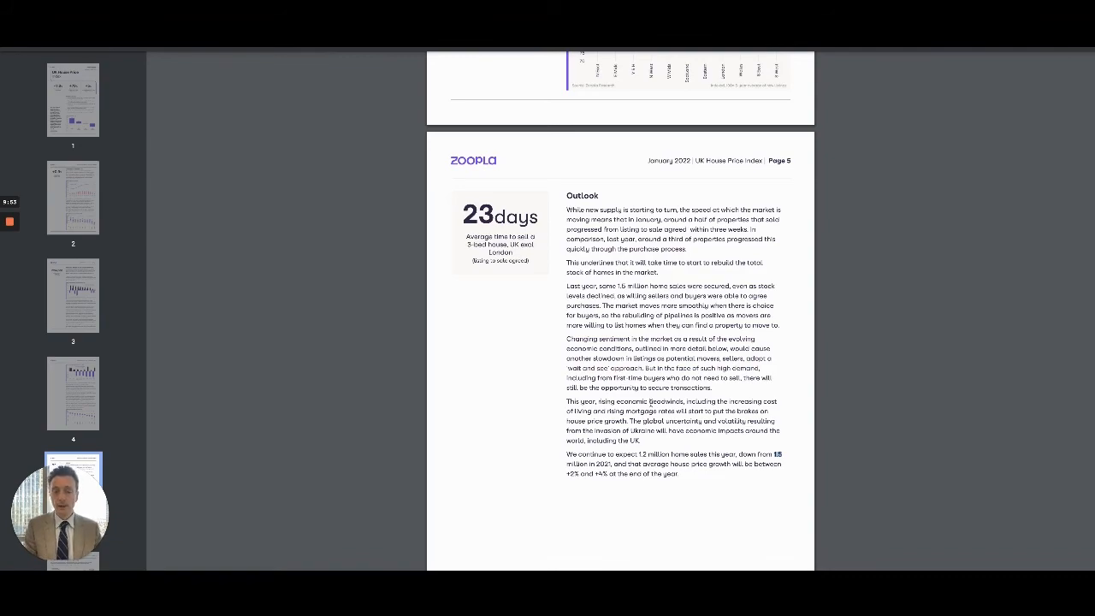
scroll(down, 3)
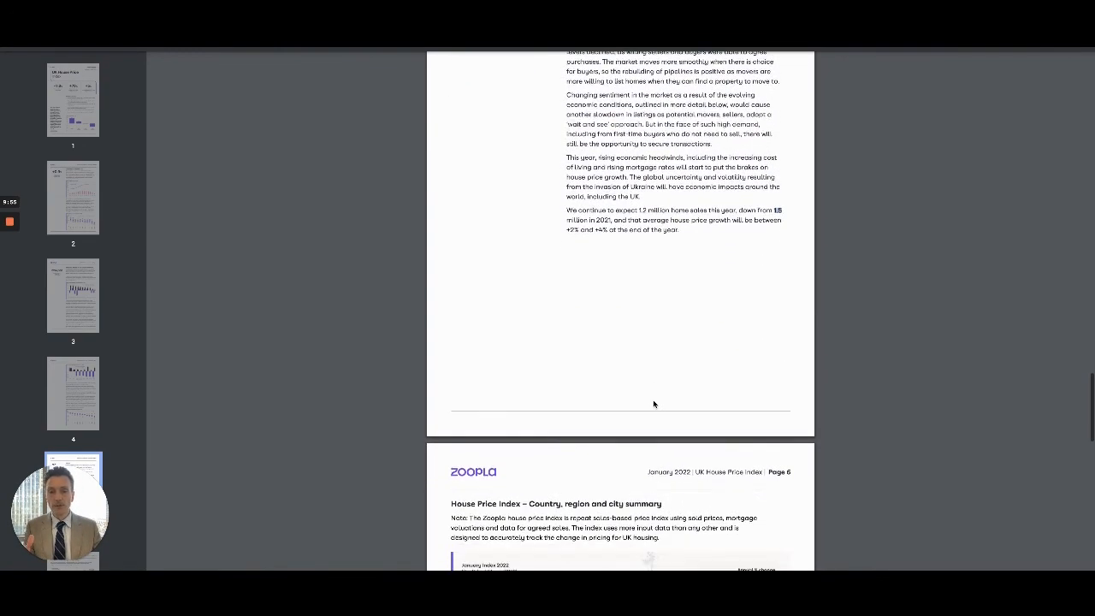
Scroll so page 6's UK regional growth map and city growth table fill the window.
scroll(down, 3)
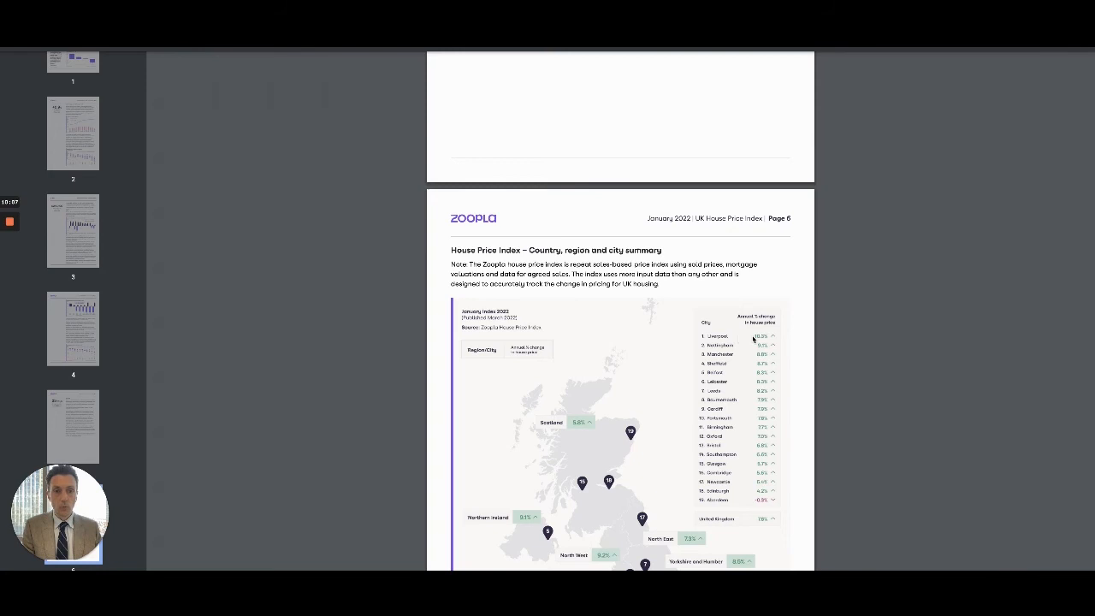
mouse_move(756, 385)
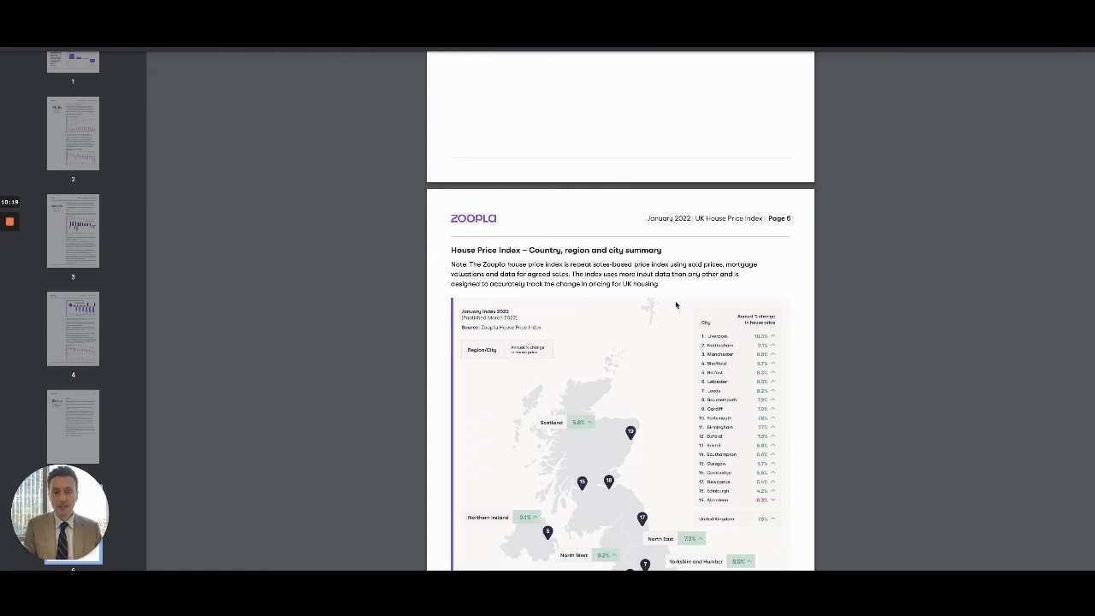
mouse_move(712, 339)
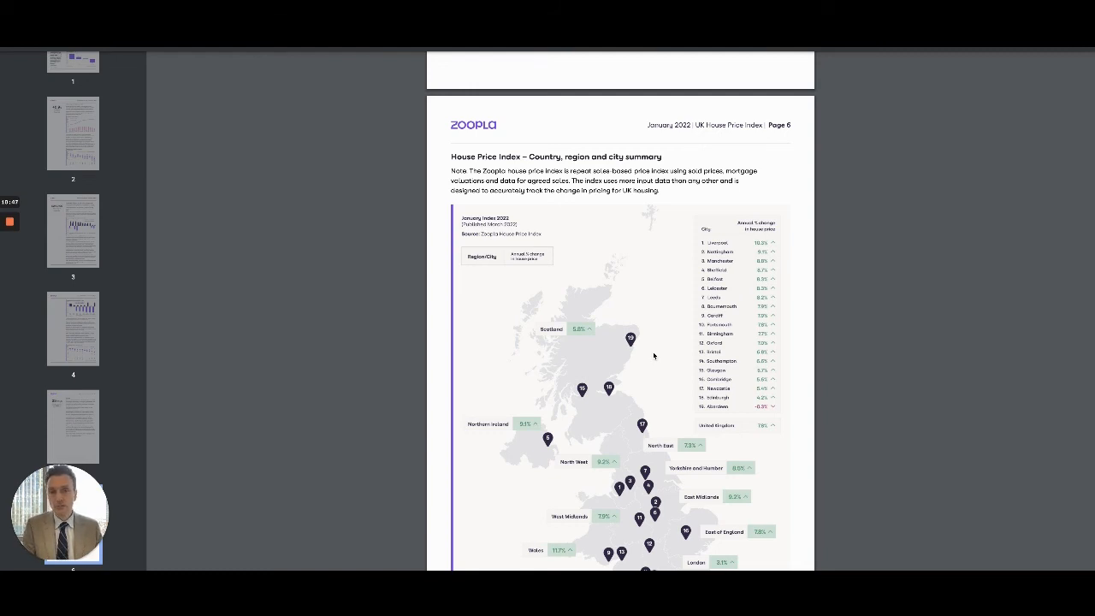
scroll(down, 3)
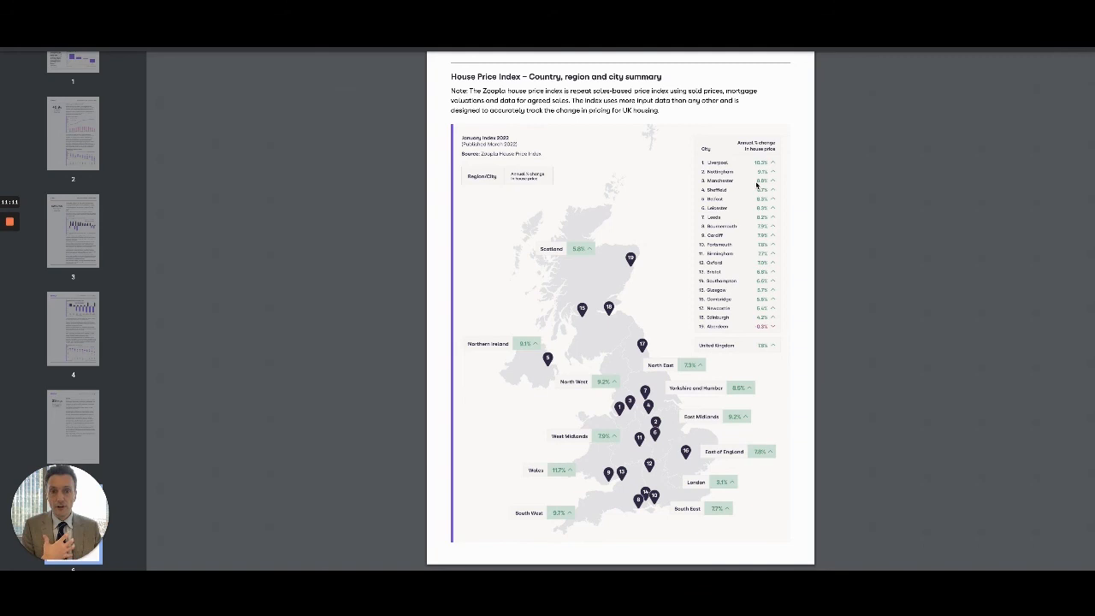
mouse_move(657, 197)
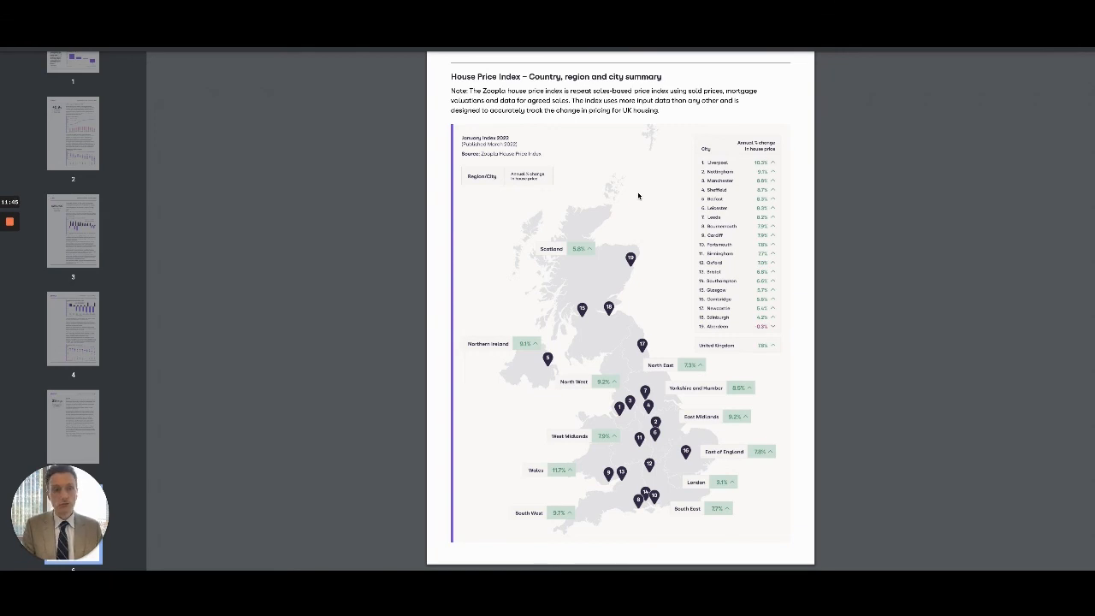
mouse_move(641, 195)
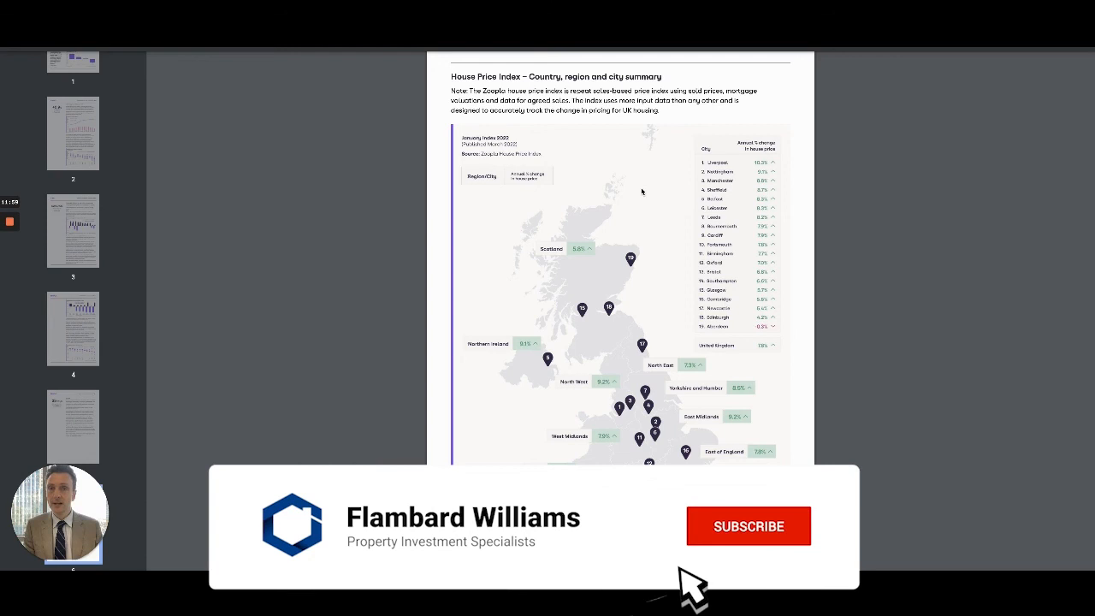
click(748, 525)
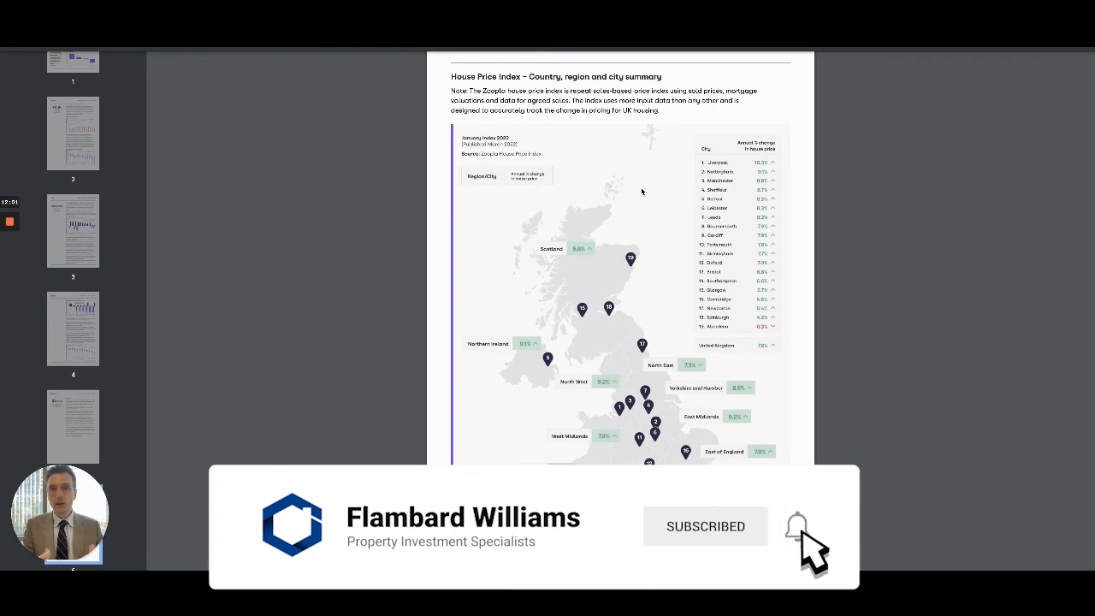